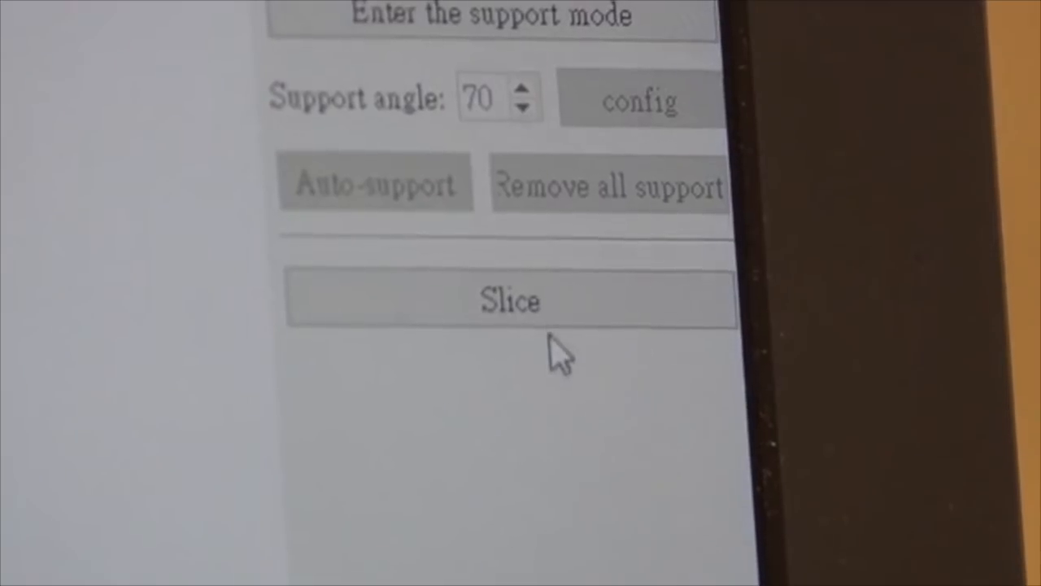
{"action": "left_click", "coordinate": [510, 301]}
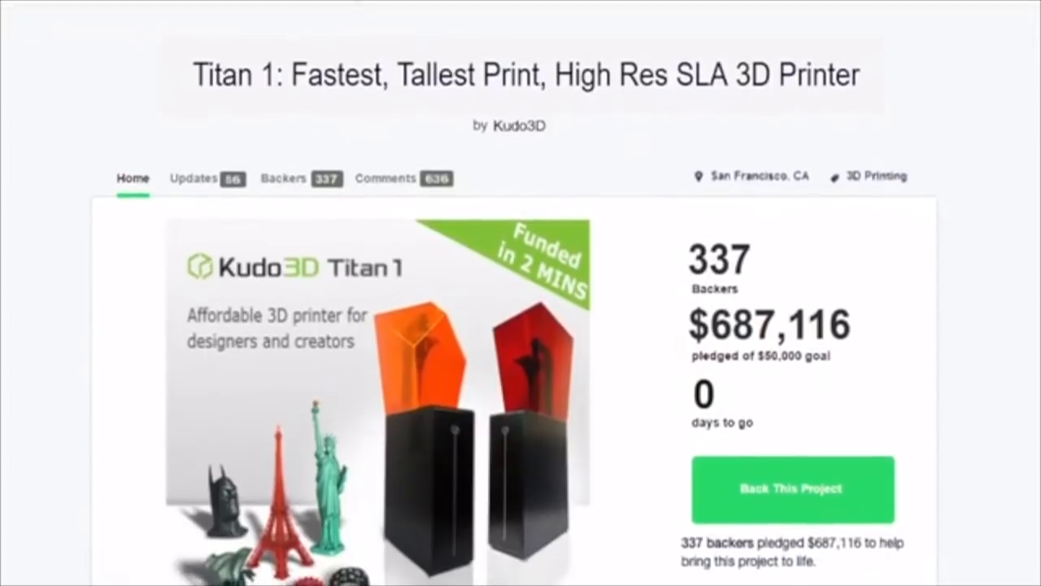
{"action": "scroll", "scroll_direction": "down", "scroll_amount": 3}
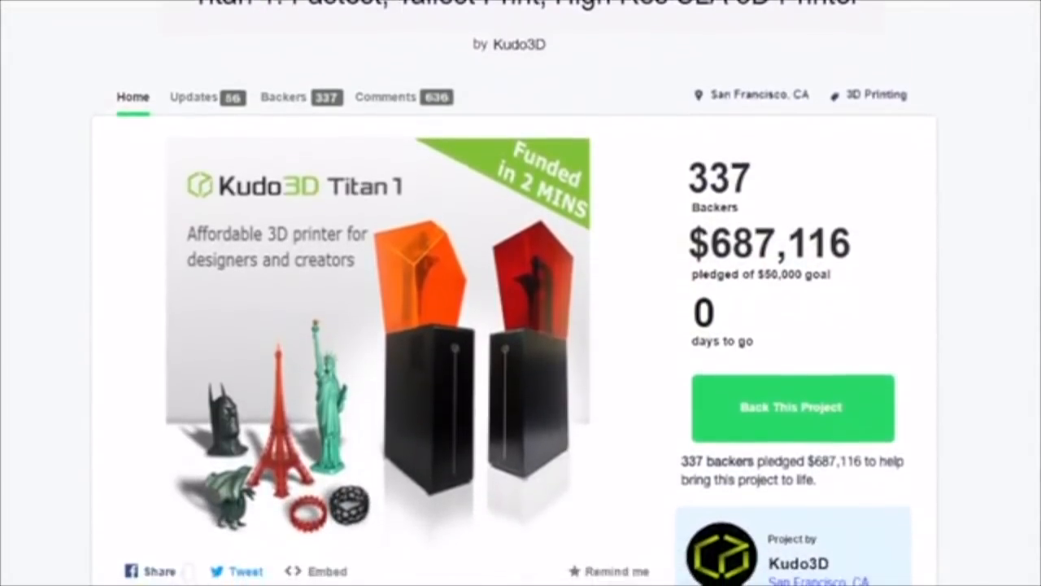